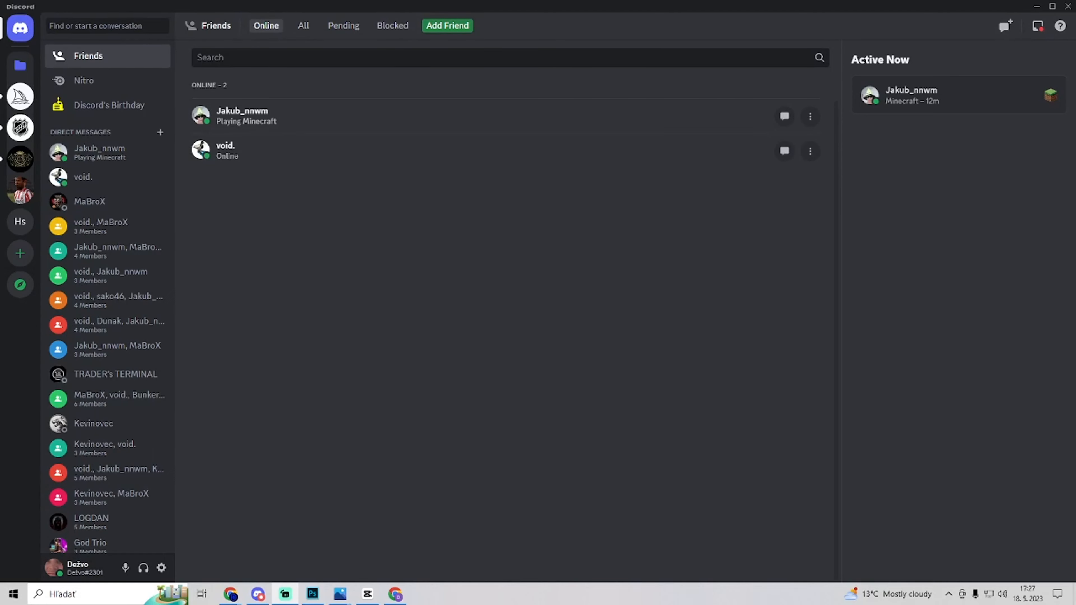
- Switch from the friends list to the Discord's Birthday announcements page
click(108, 105)
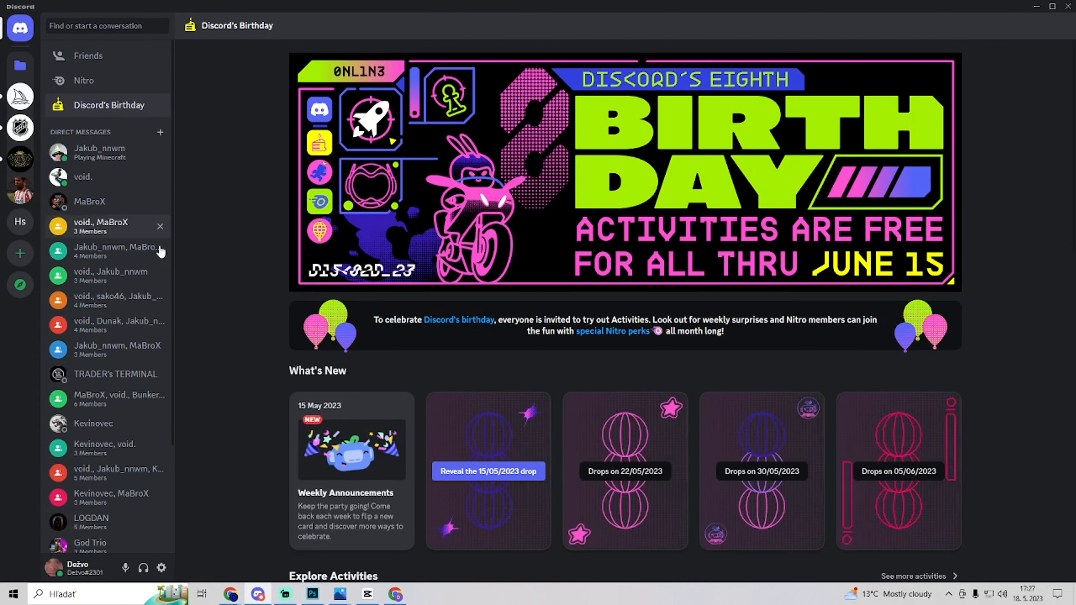
mouse_move(154, 362)
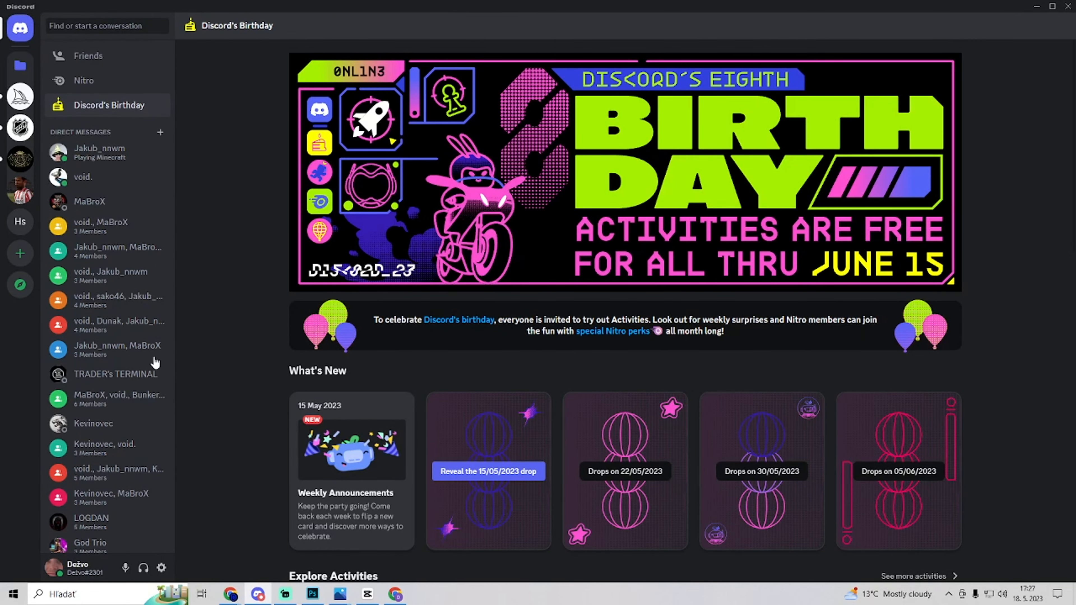
mouse_move(20, 253)
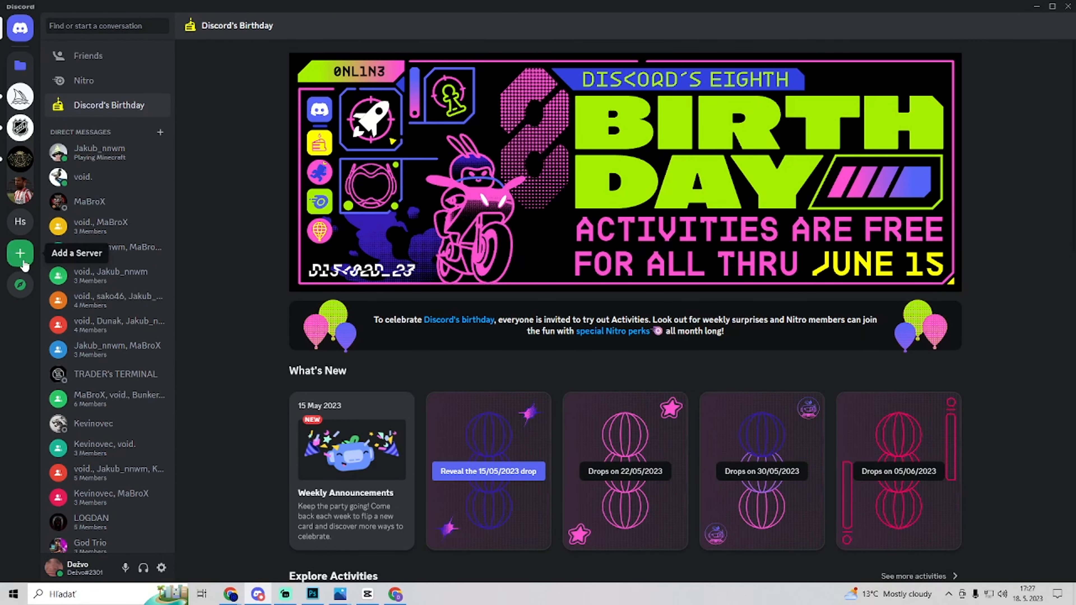
mouse_move(20, 284)
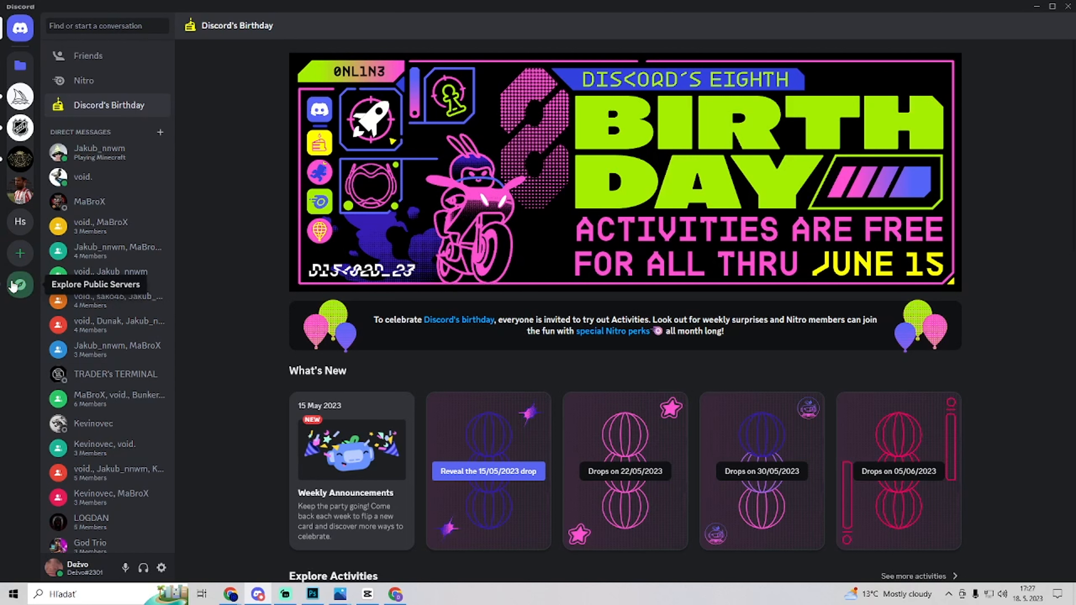
- Browse Gaming, Education and Entertainment categories in Explore Public Servers, then return Home
click(20, 284)
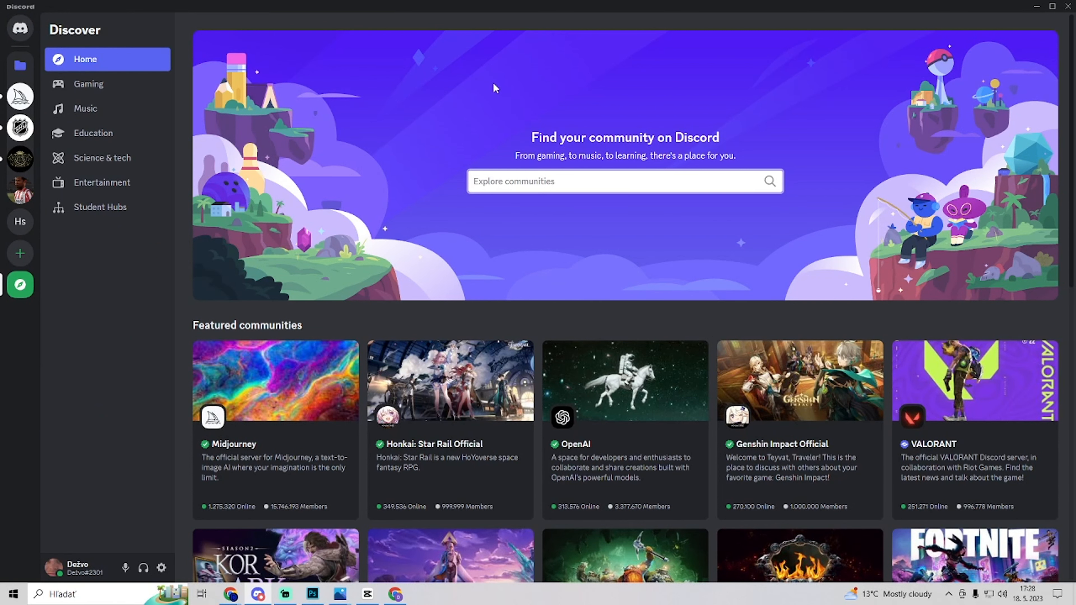
click(88, 83)
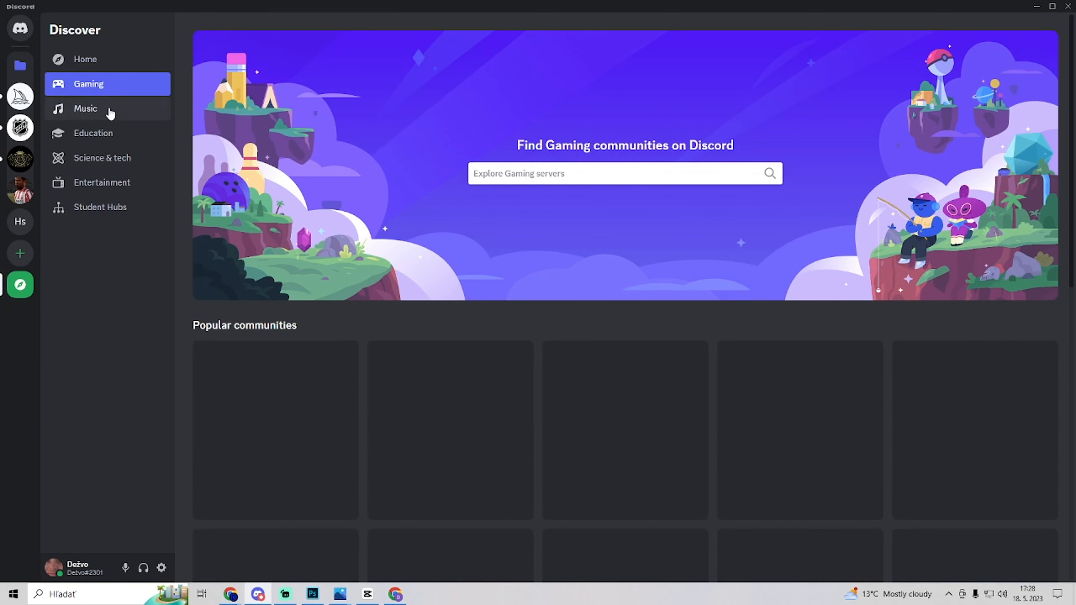
click(93, 132)
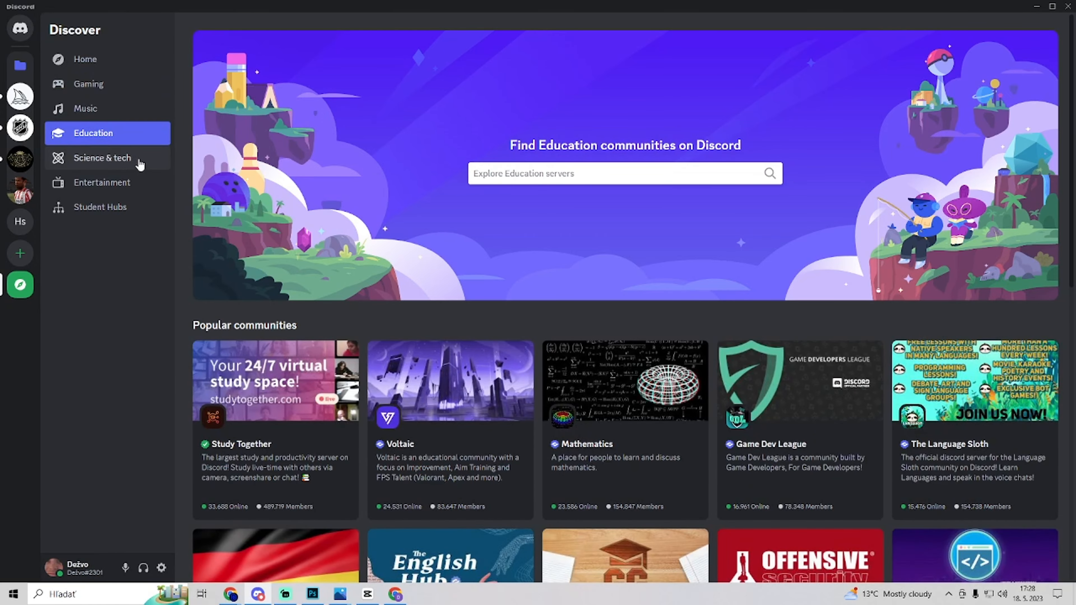
click(101, 183)
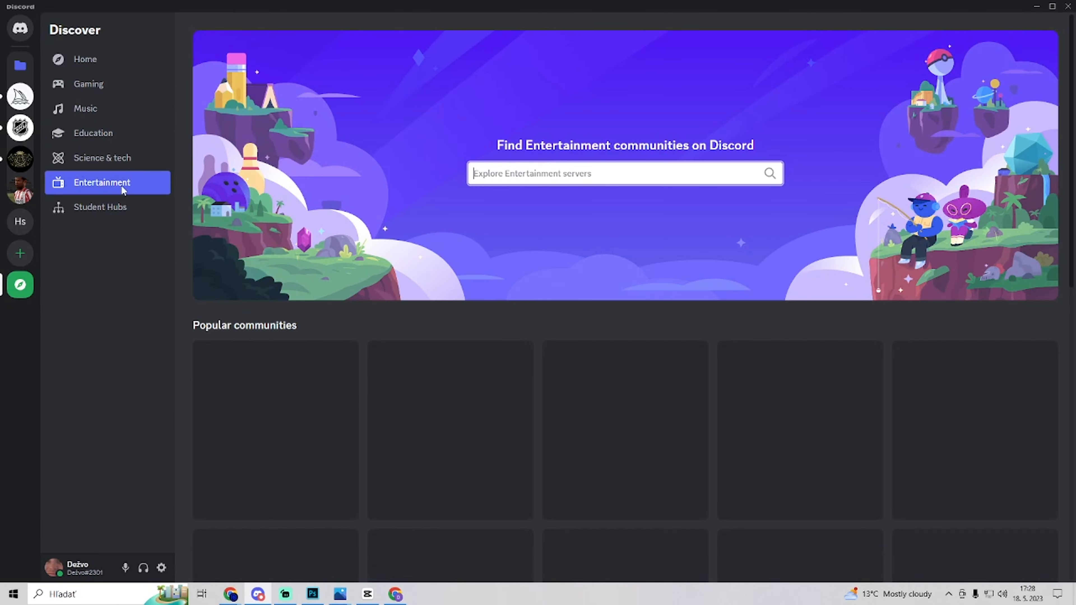
click(86, 59)
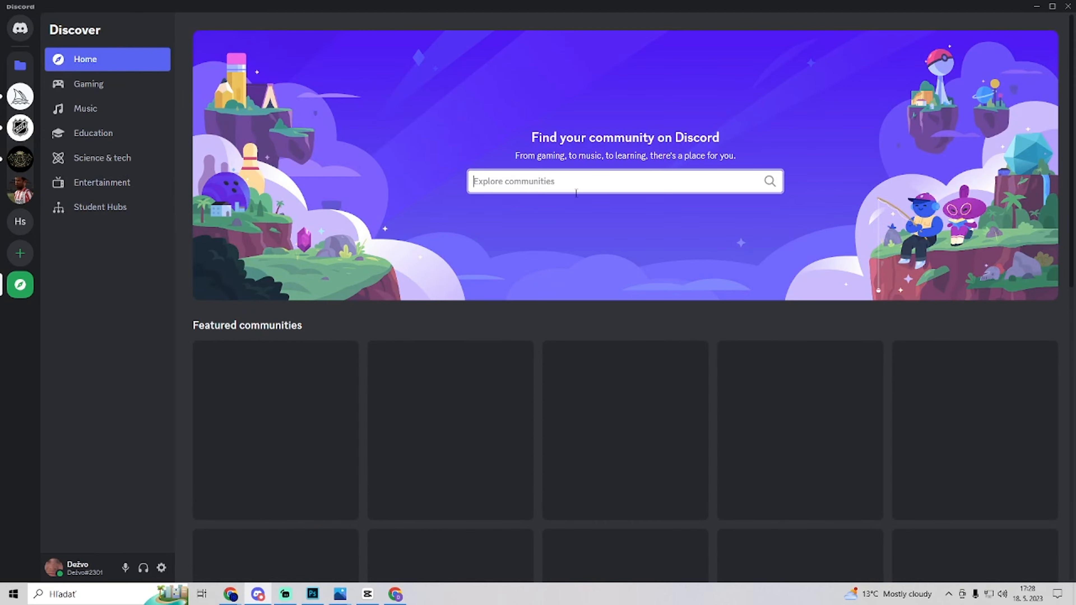
- Preview the official MINECRAFT server from the featured list and dismiss its welcome overlay
scroll(down, 3)
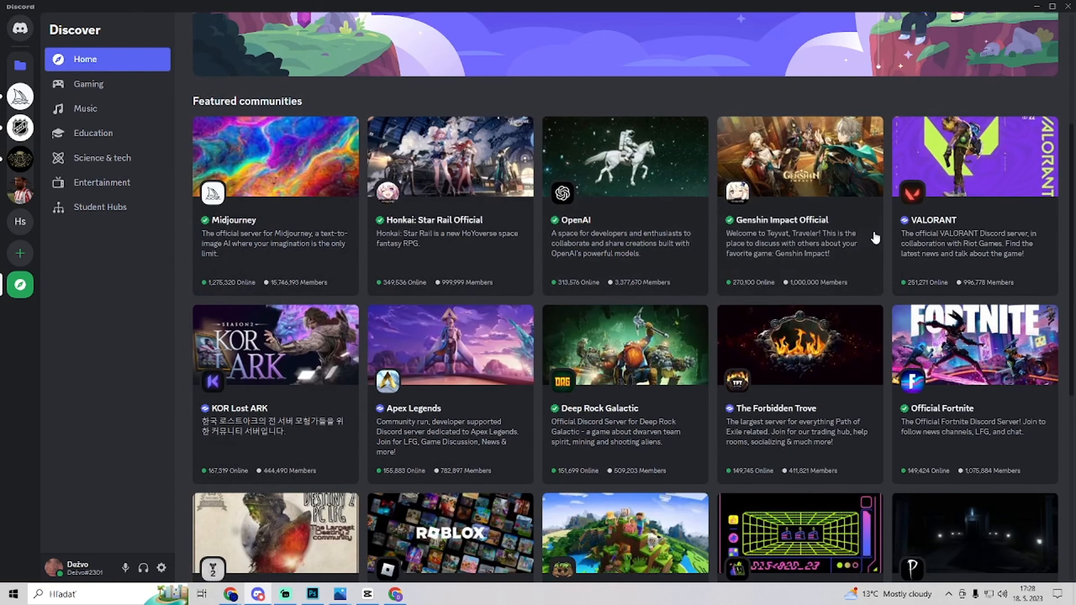
scroll(down, 3)
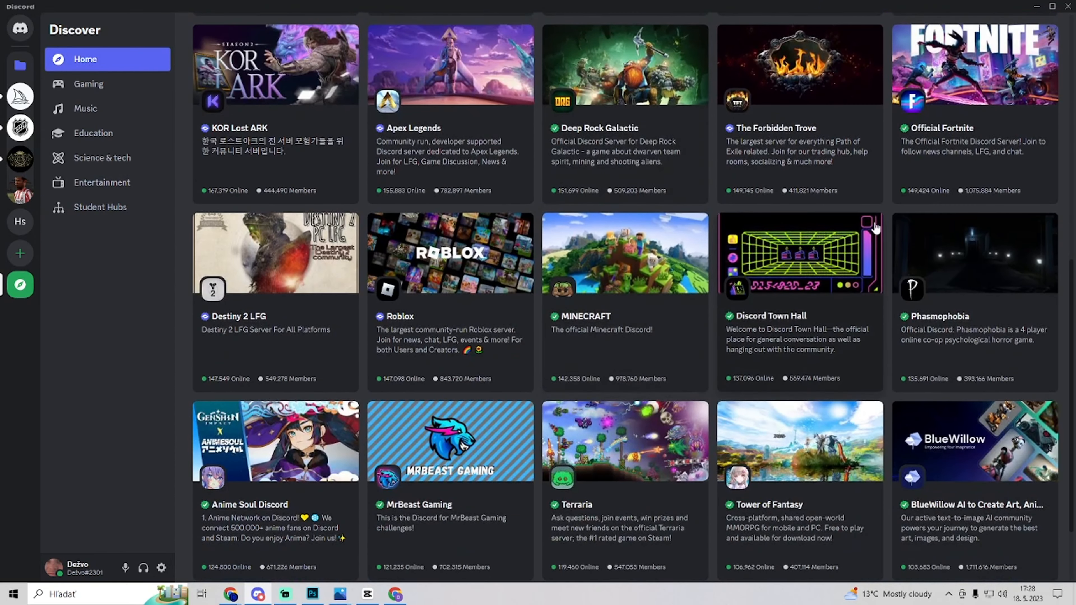
scroll(down, 3)
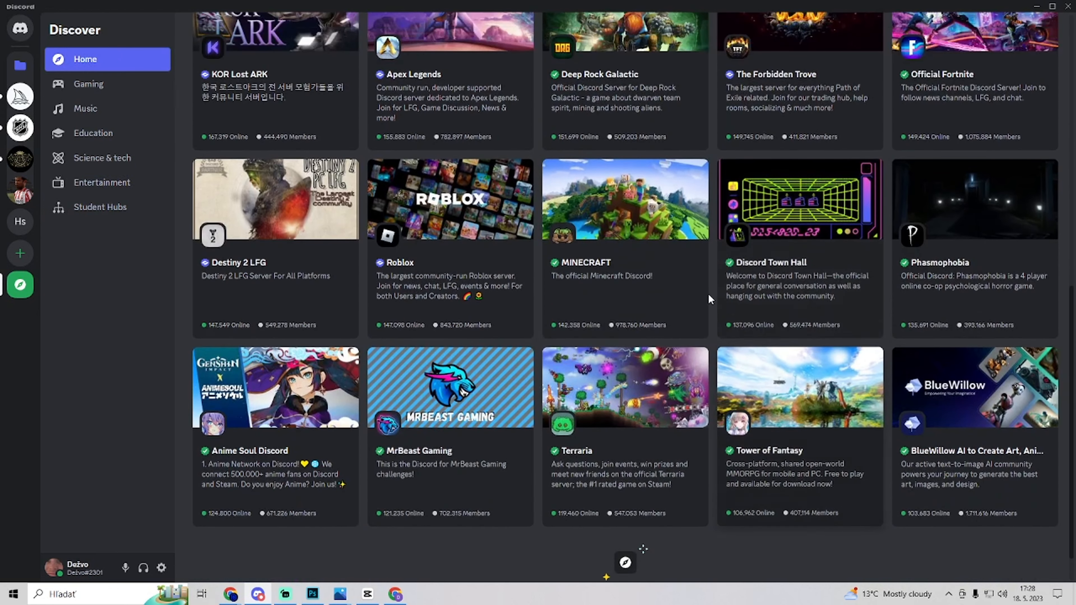
click(623, 199)
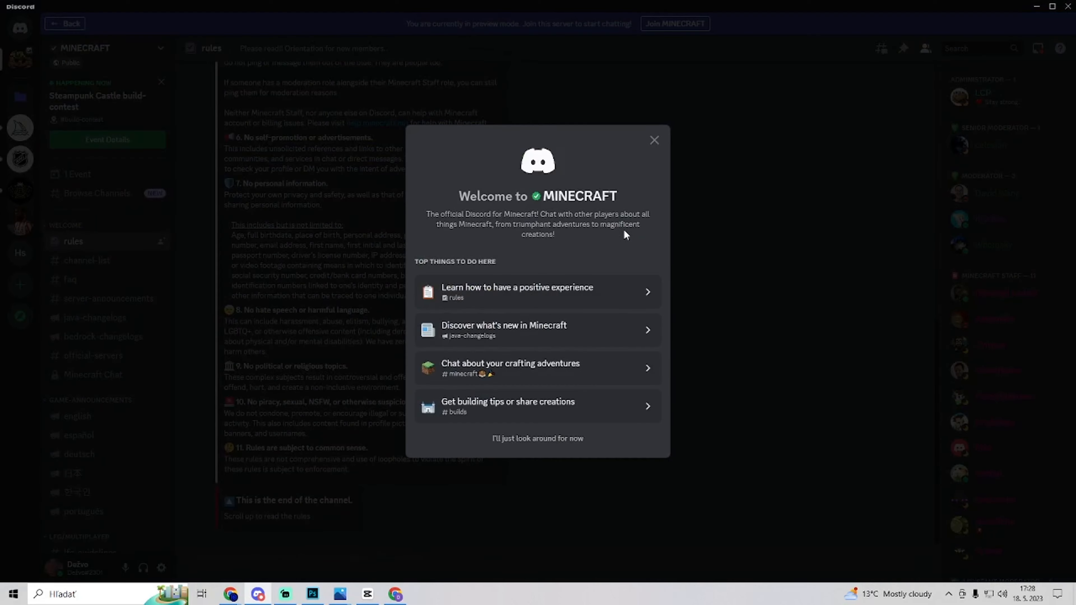
mouse_move(638, 156)
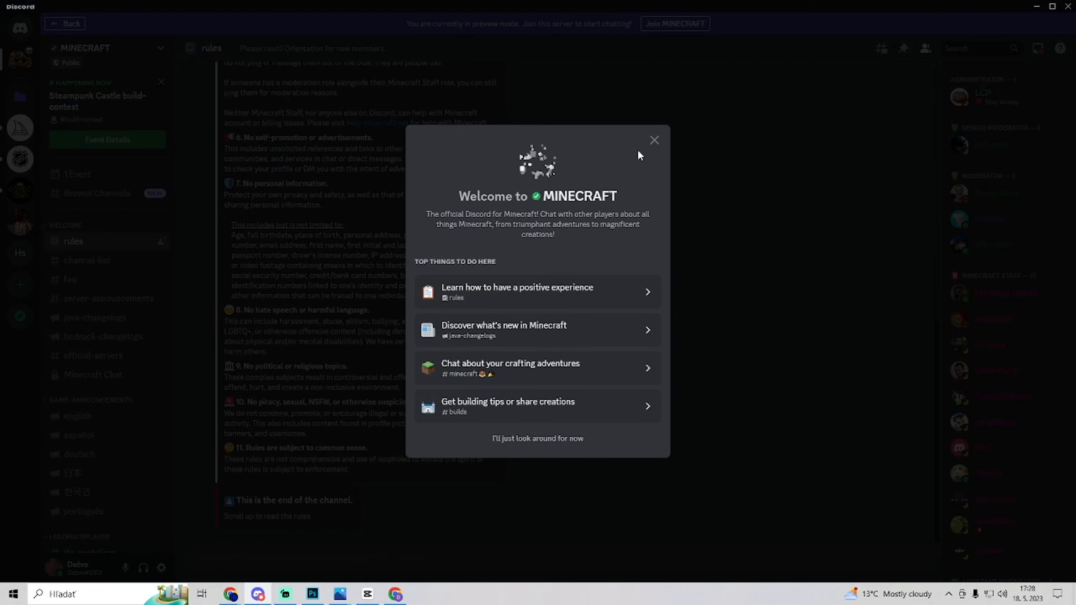
click(653, 140)
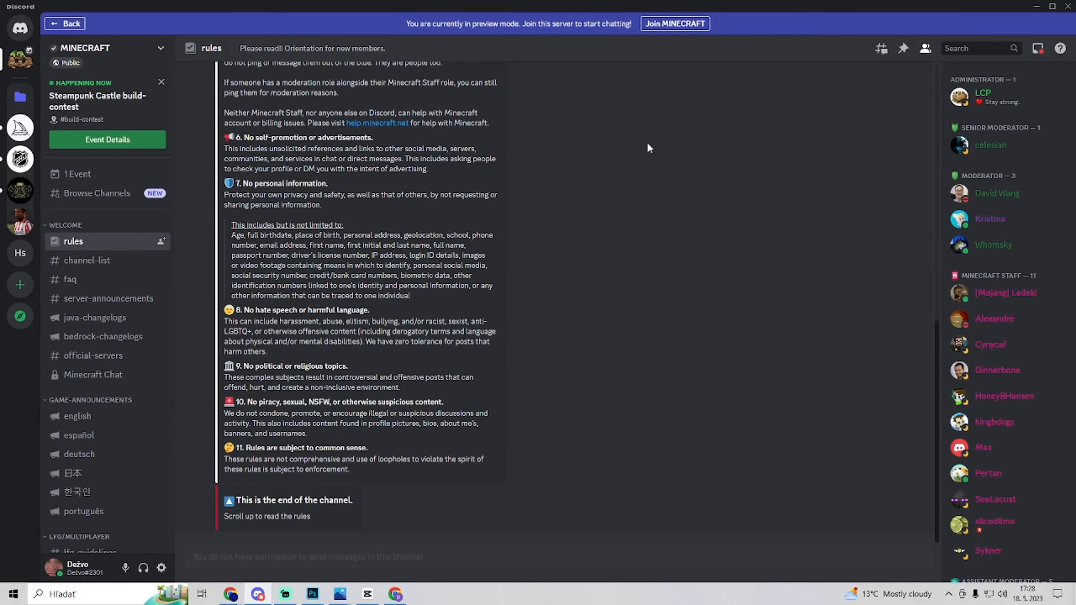
scroll(up, 3)
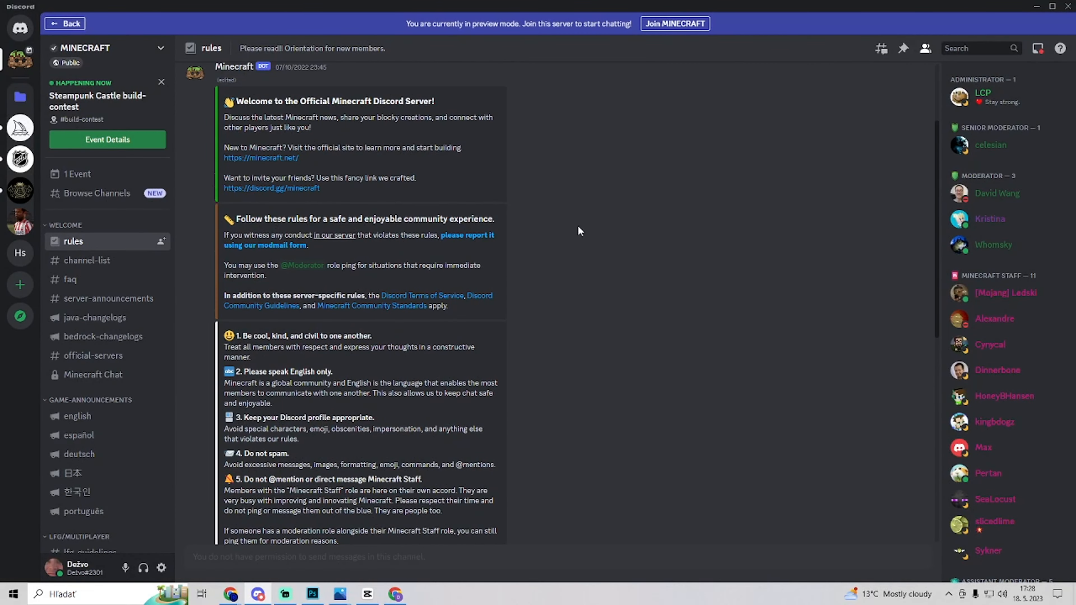
mouse_move(449, 53)
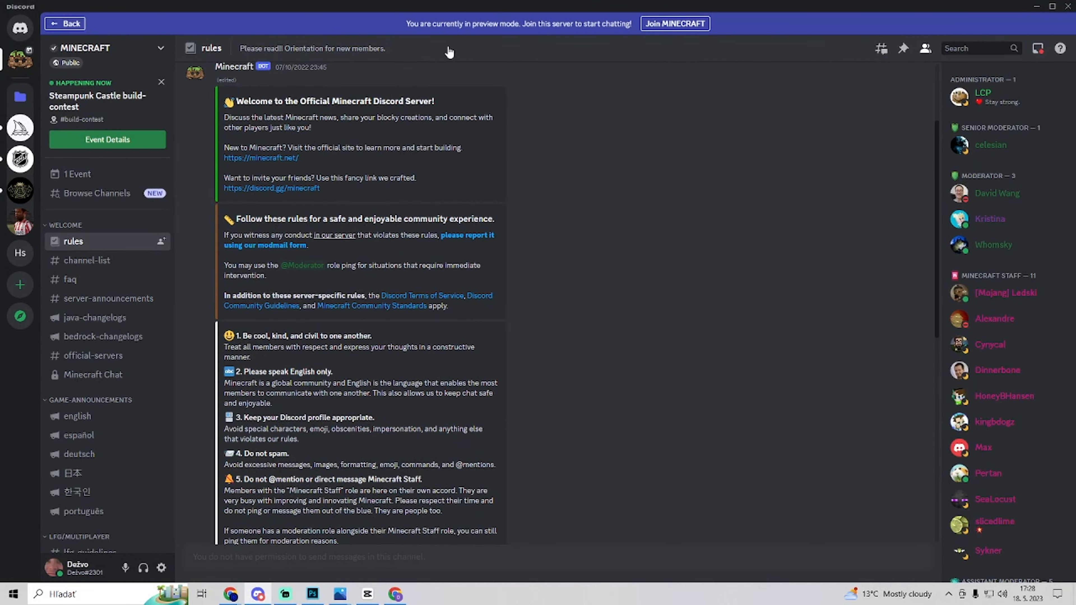